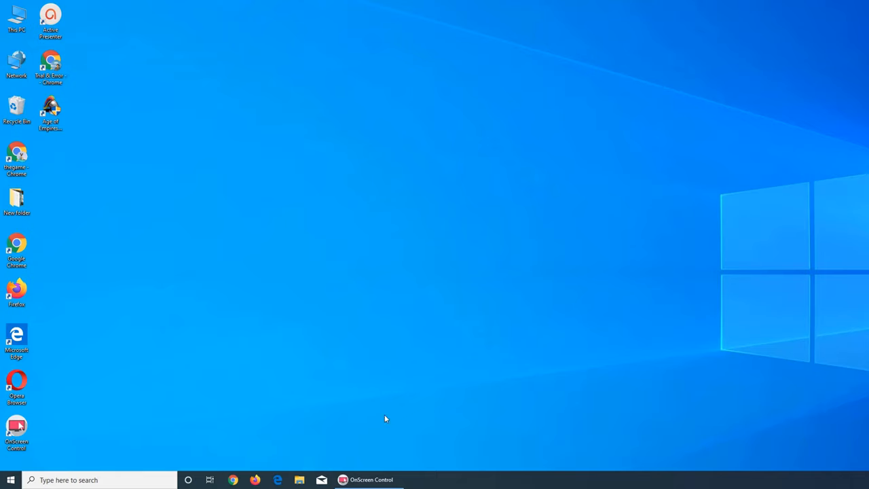
pyautogui.moveTo(223, 233)
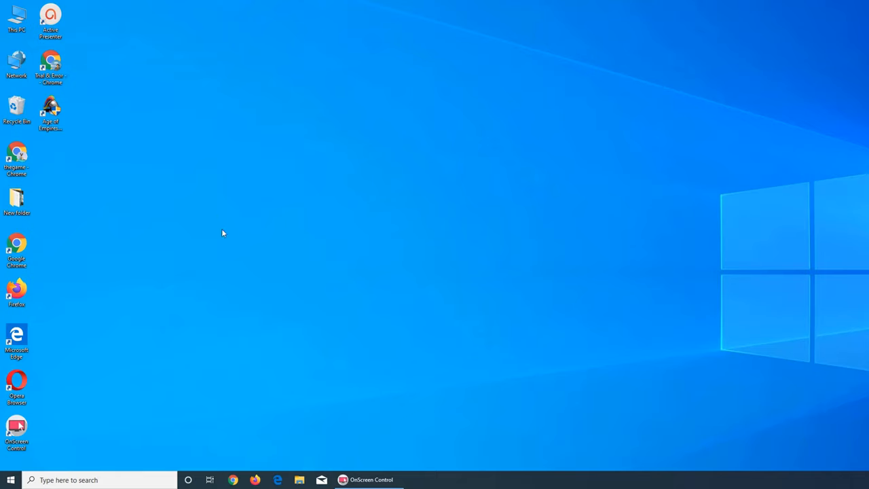
# Step: Bring up This PC in File Explorer, then minimize it
pyautogui.doubleClick(16, 16)
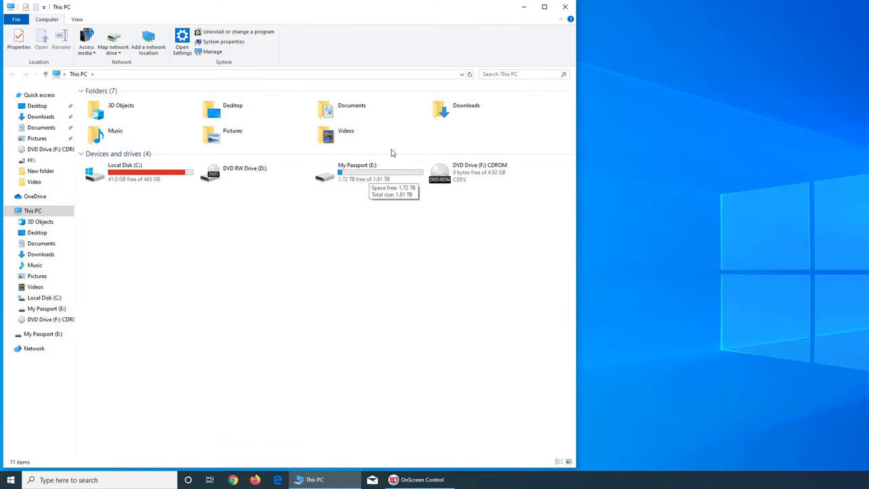
pyautogui.click(543, 5)
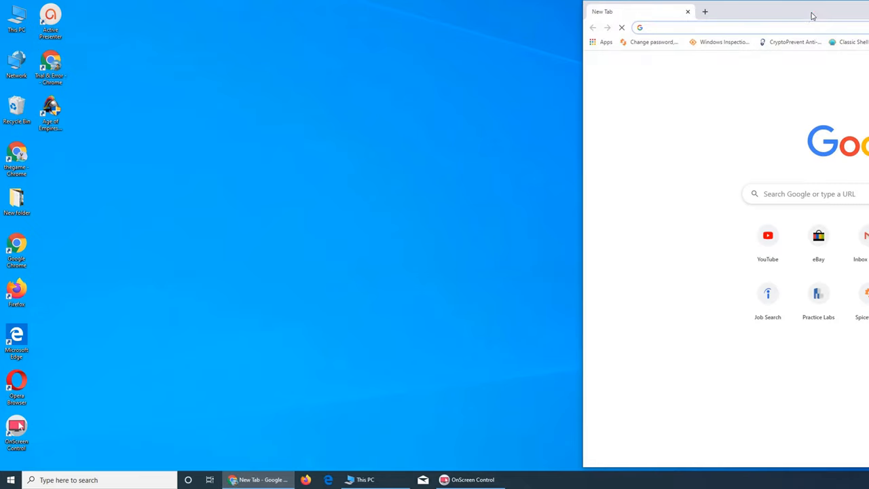
# Step: Show your own YouTube channel's Videos list, then minimize Chrome to reveal the desktop
pyautogui.click(767, 237)
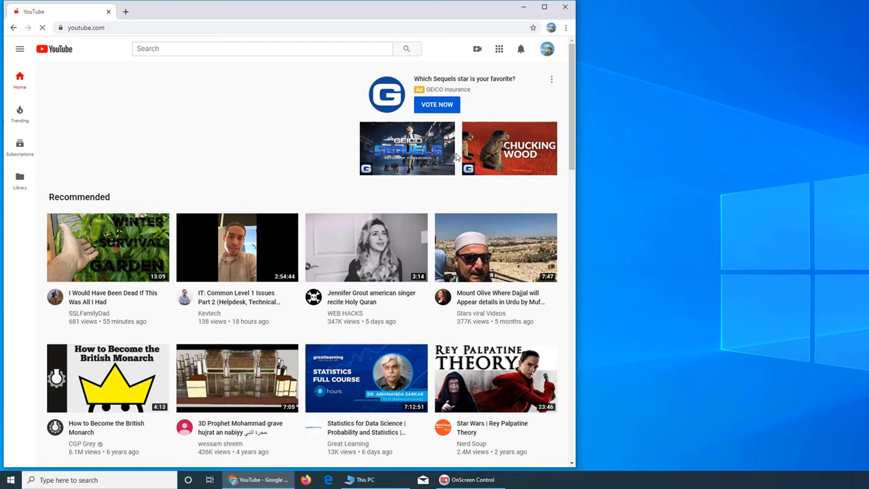
pyautogui.click(545, 49)
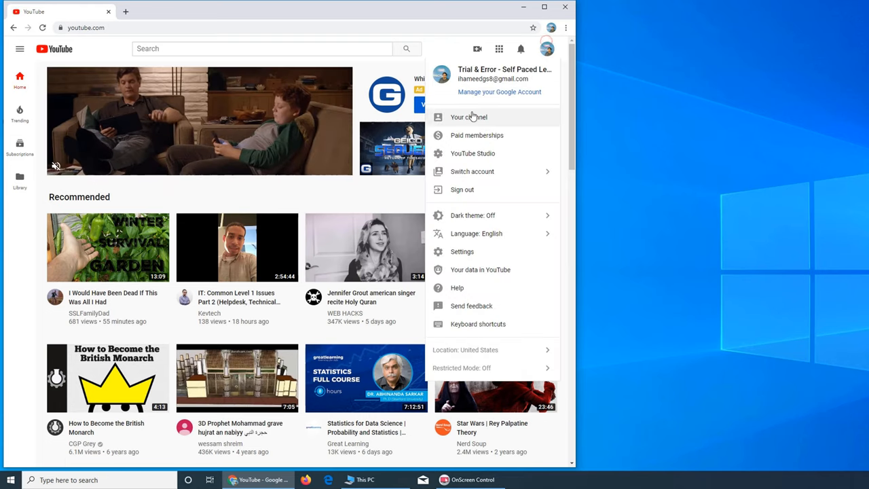
pyautogui.click(469, 116)
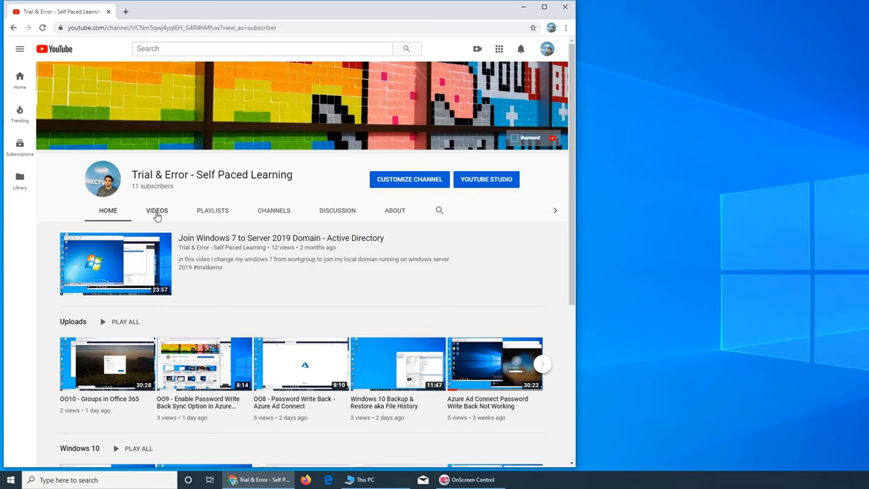
pyautogui.click(157, 211)
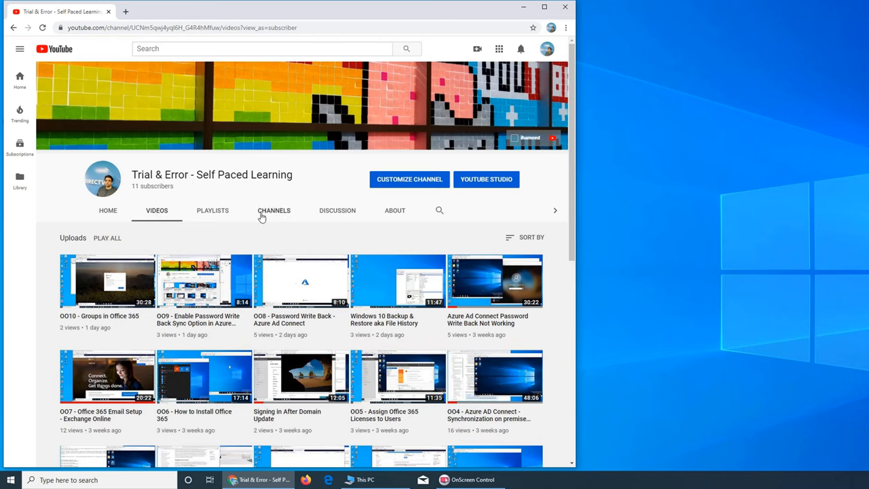
pyautogui.moveTo(141, 448)
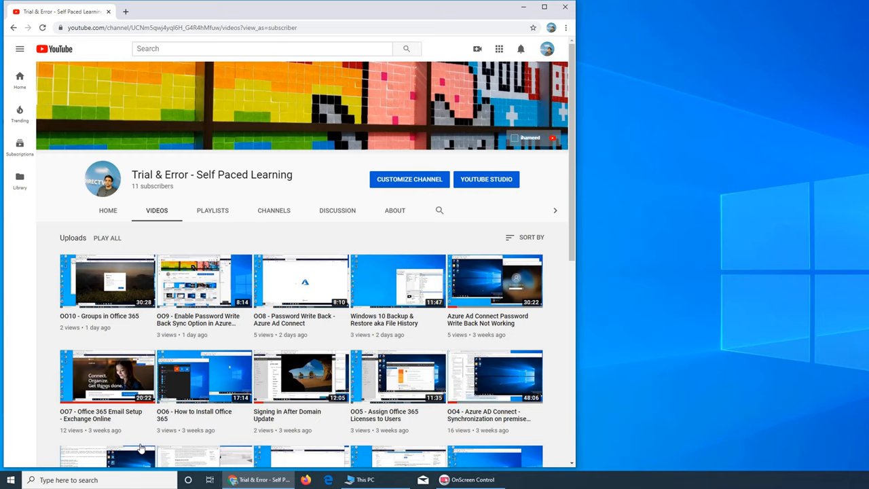
pyautogui.moveTo(400, 324)
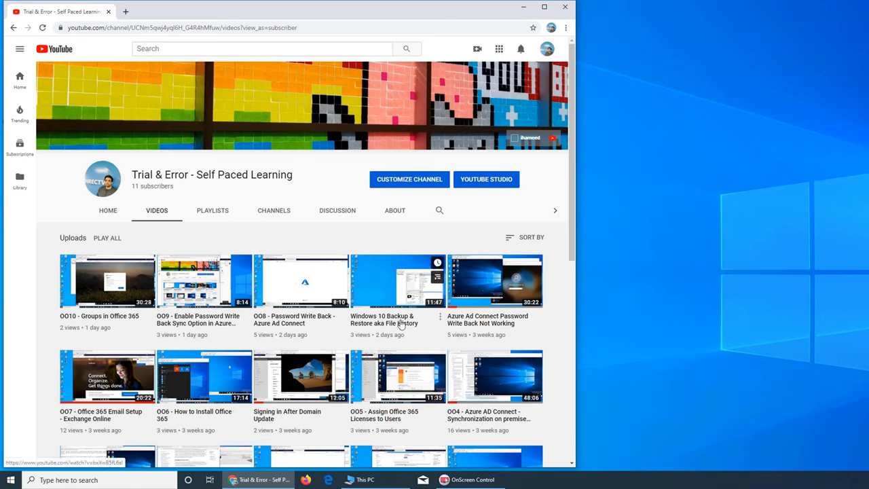
pyautogui.moveTo(397, 331)
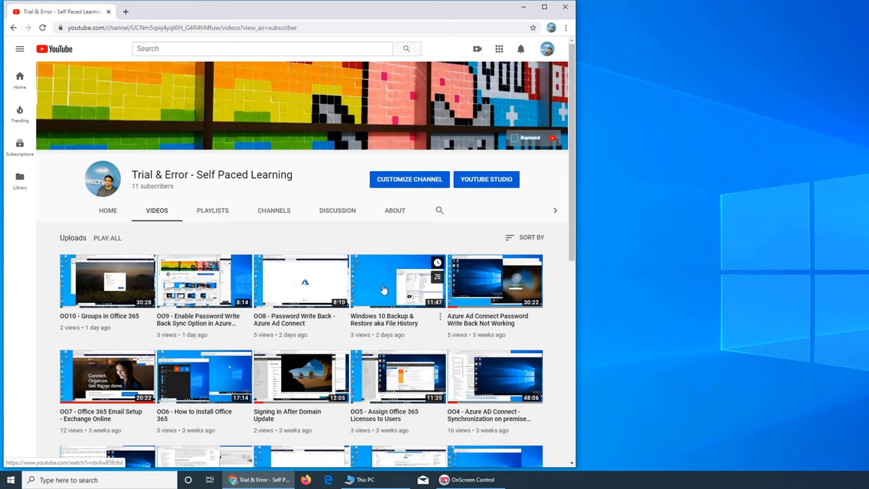
pyautogui.moveTo(379, 290)
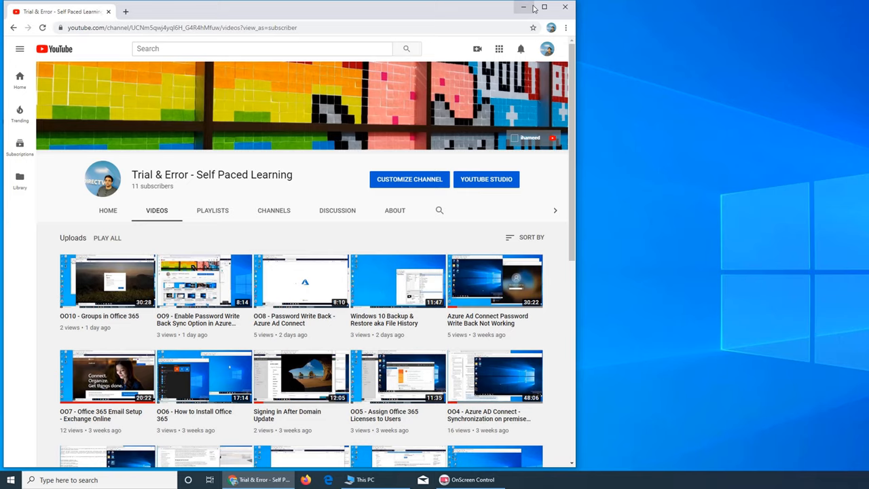
pyautogui.click(522, 7)
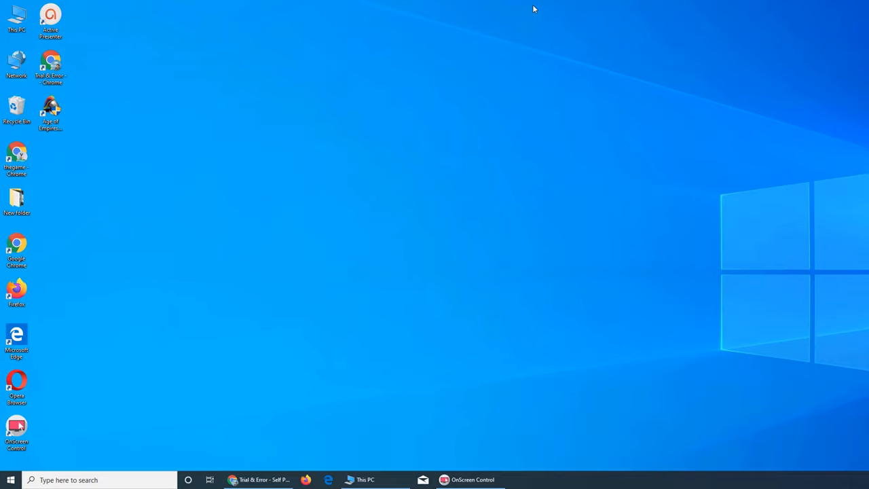
# Step: Search Windows for 'file' to surface the Restore your files with File History result
pyautogui.click(11, 480)
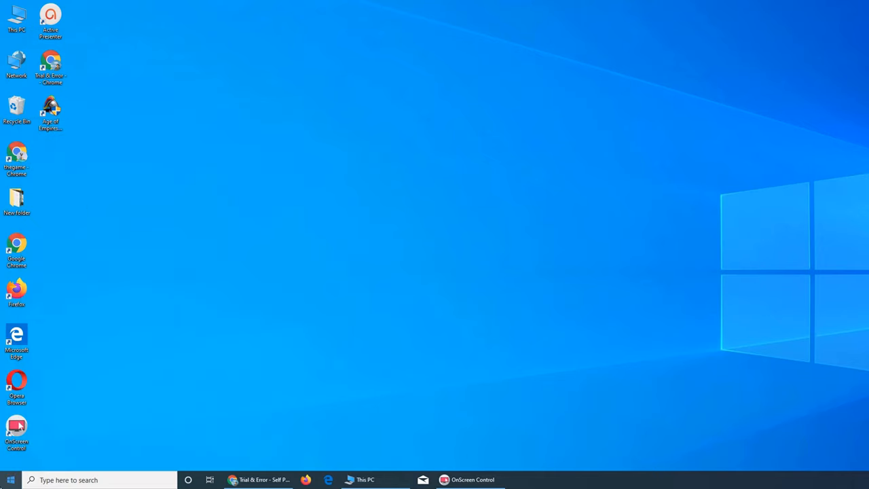
pyautogui.click(11, 480)
pyautogui.write('file')
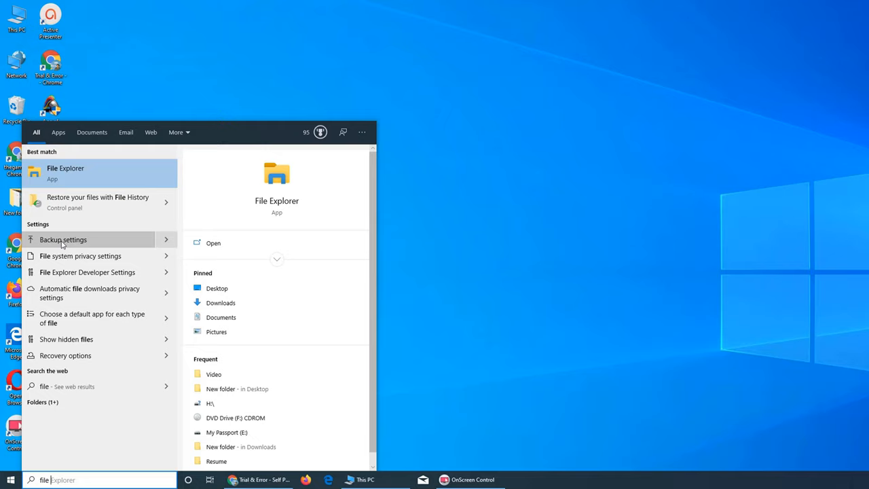
pyautogui.moveTo(71, 207)
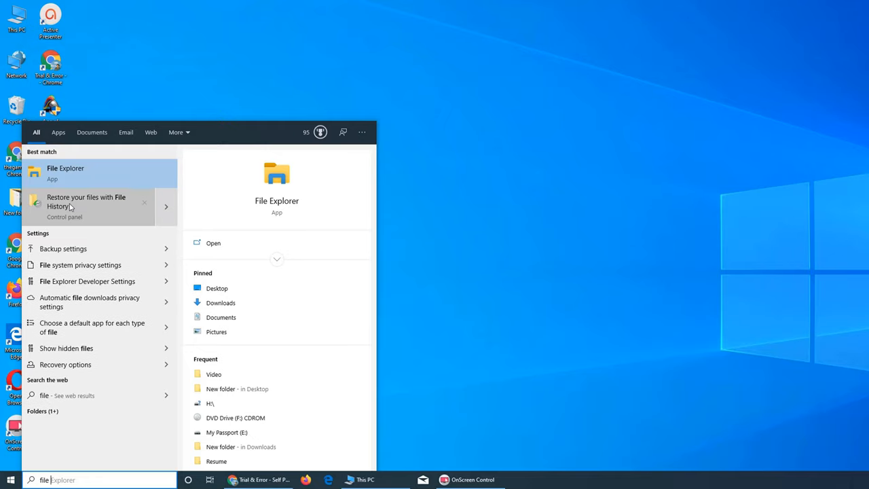
pyautogui.moveTo(113, 203)
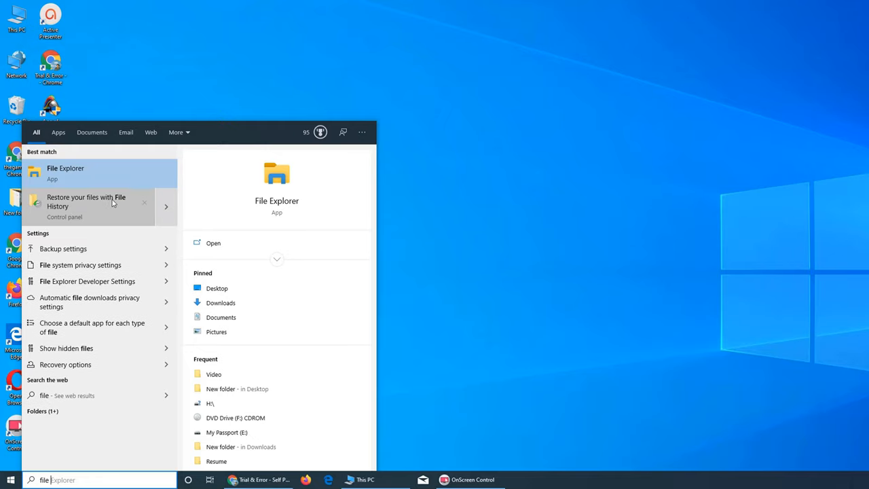
# Step: Launch File History restore showing the Home backup from December 26, 2019, 17 of 17
pyautogui.click(87, 206)
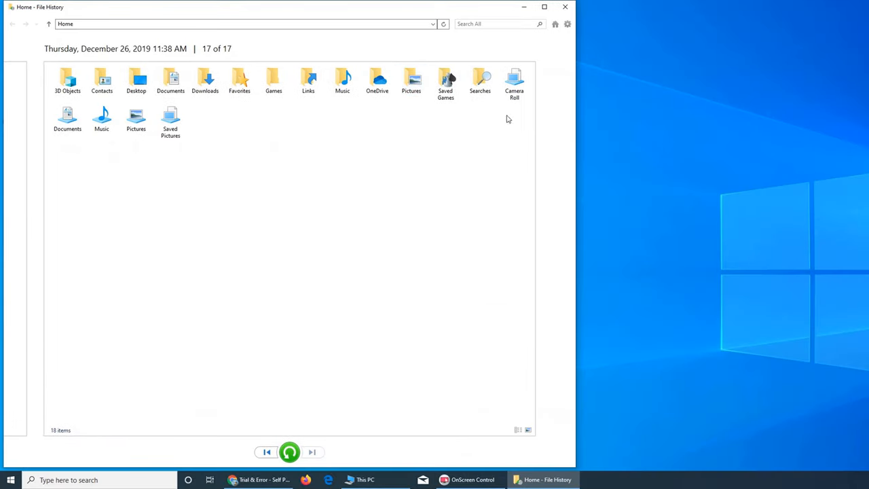
pyautogui.moveTo(228, 168)
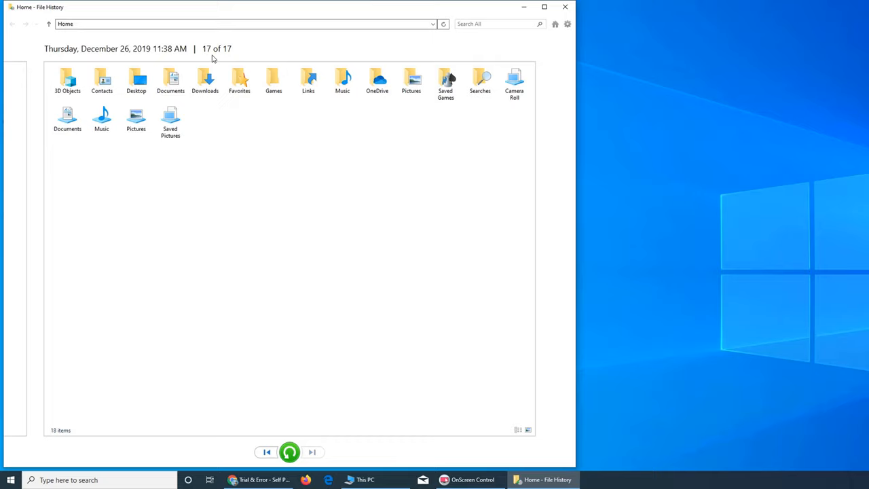
pyautogui.moveTo(163, 61)
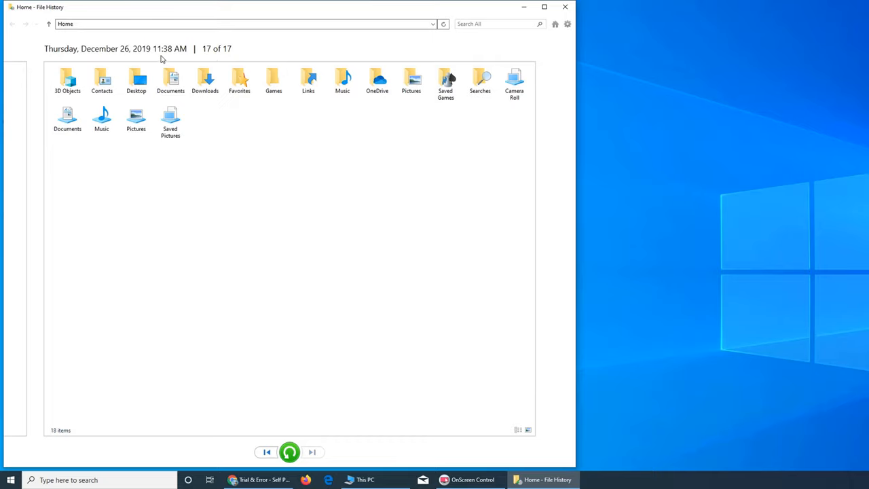
pyautogui.moveTo(304, 205)
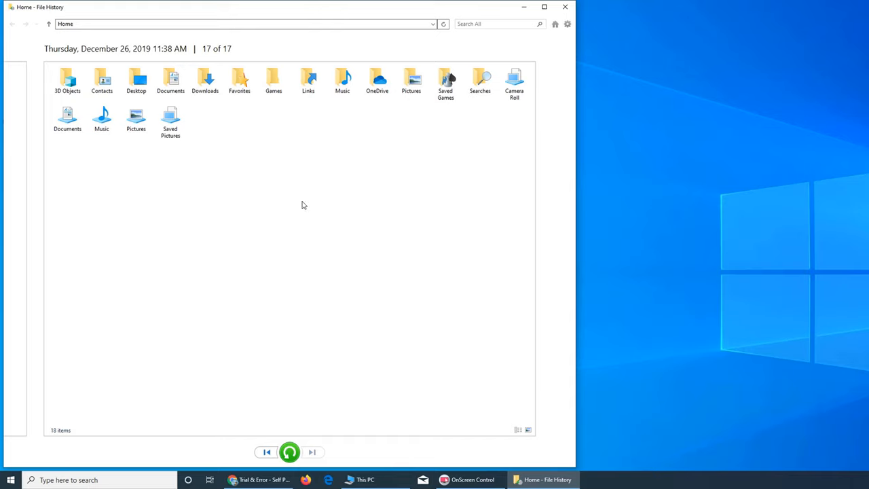
pyautogui.moveTo(266, 452)
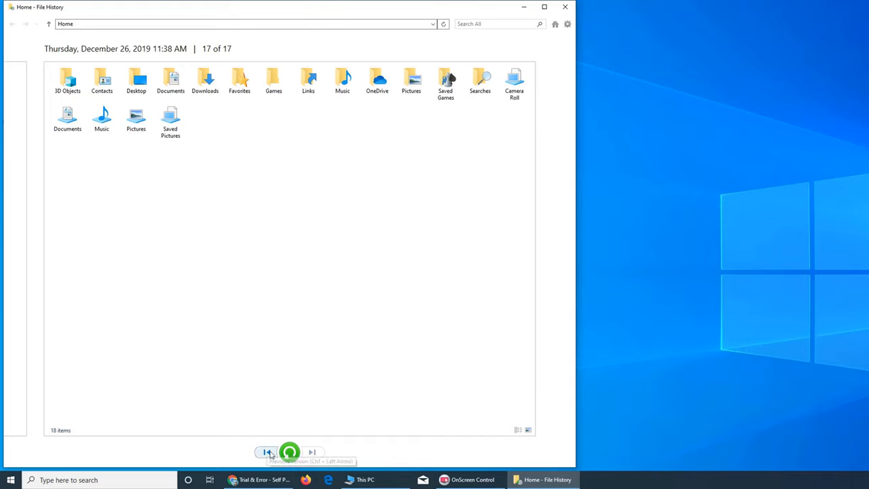
pyautogui.moveTo(313, 449)
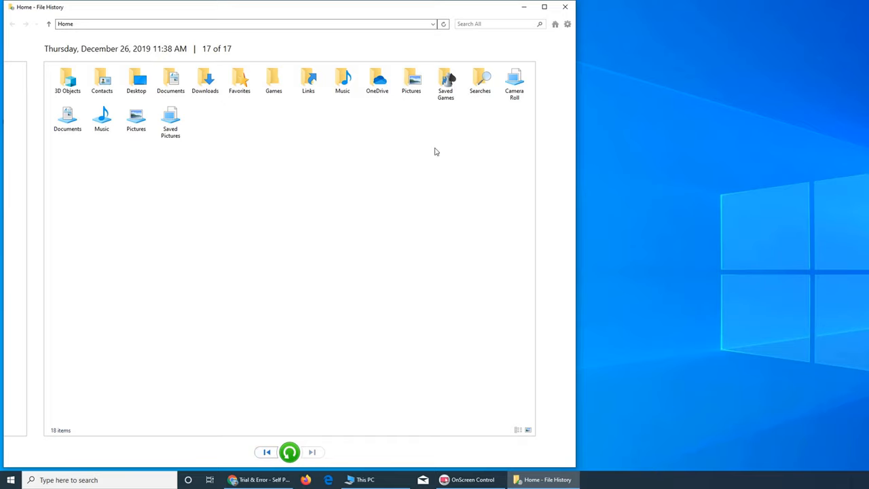
pyautogui.click(567, 25)
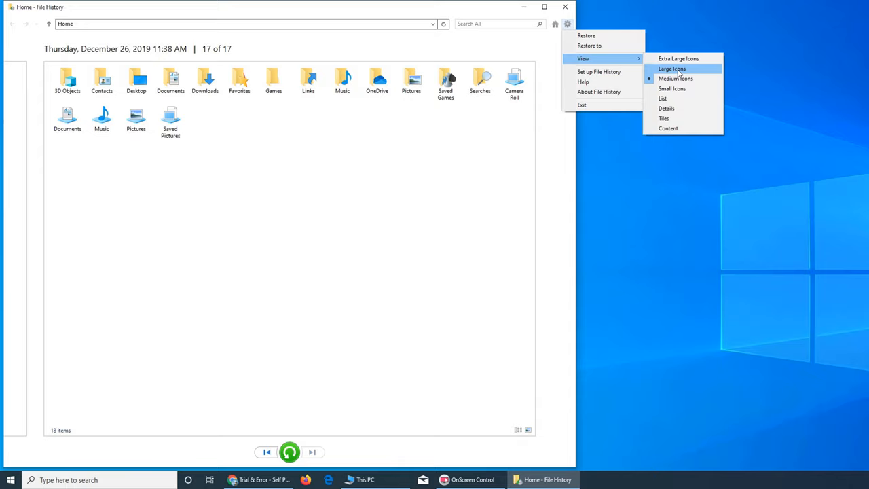
pyautogui.click(671, 68)
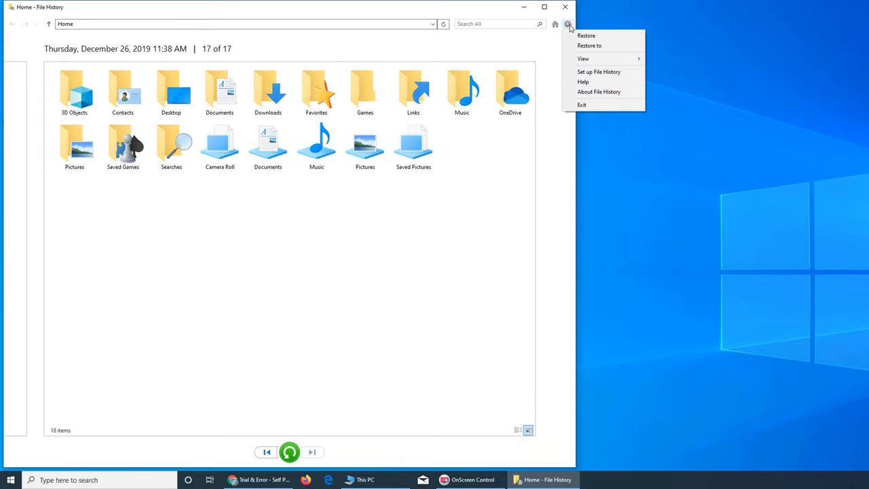
pyautogui.moveTo(582, 59)
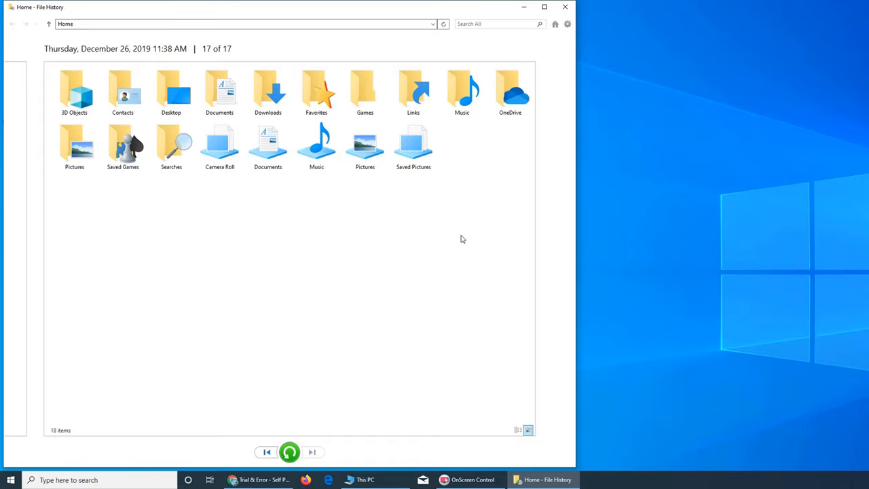
pyautogui.moveTo(513, 434)
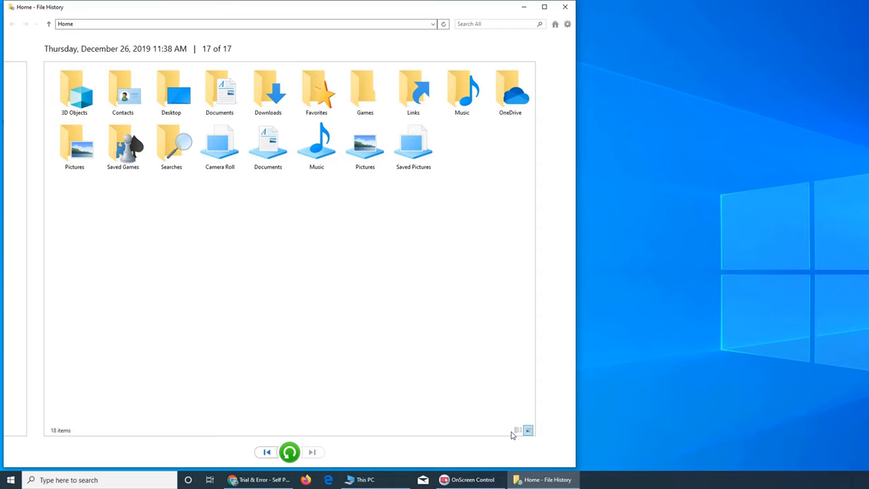
pyautogui.click(516, 429)
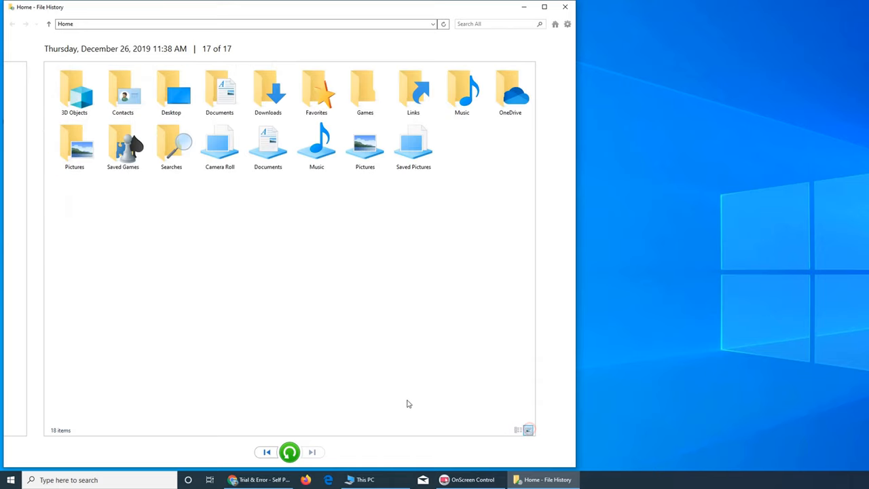
pyautogui.moveTo(143, 60)
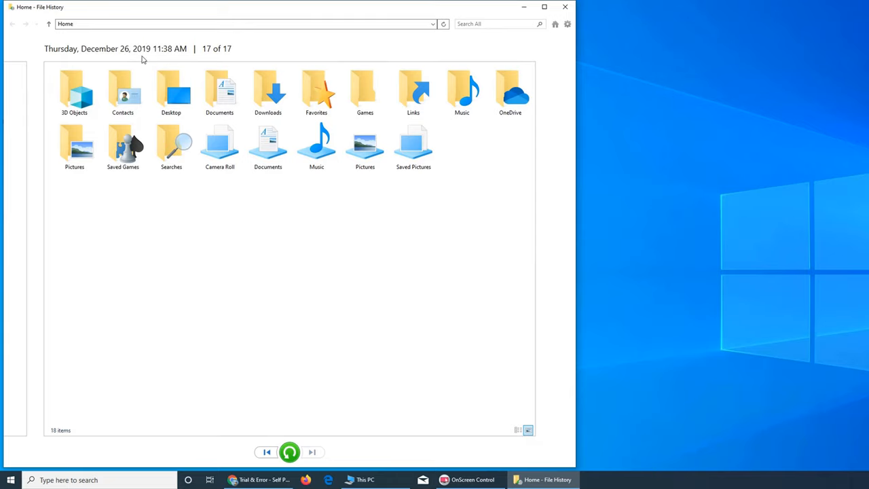
pyautogui.moveTo(215, 58)
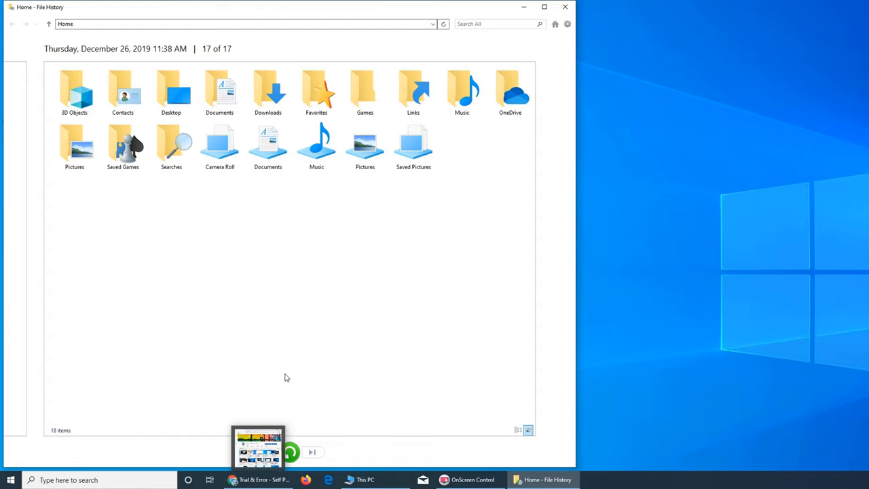
# Step: Step back through older Home backups to Tuesday December 24, 2019, snapshot 10 of 17
pyautogui.click(266, 452)
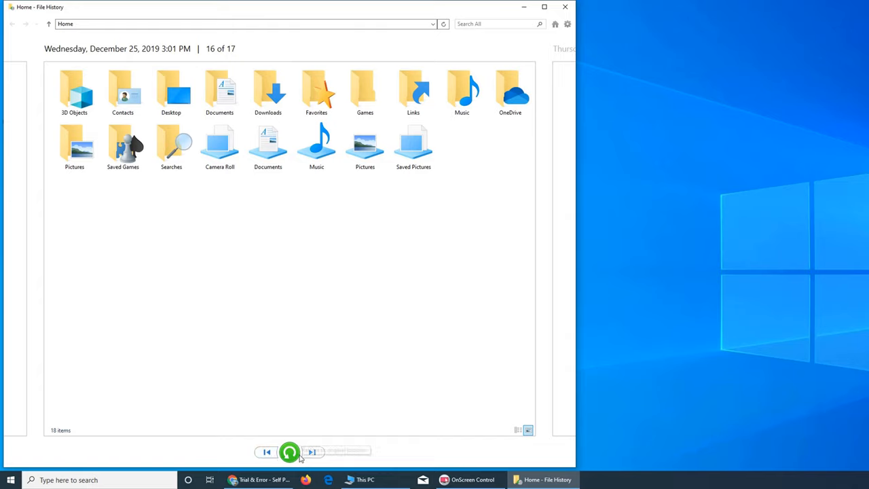
pyautogui.moveTo(197, 60)
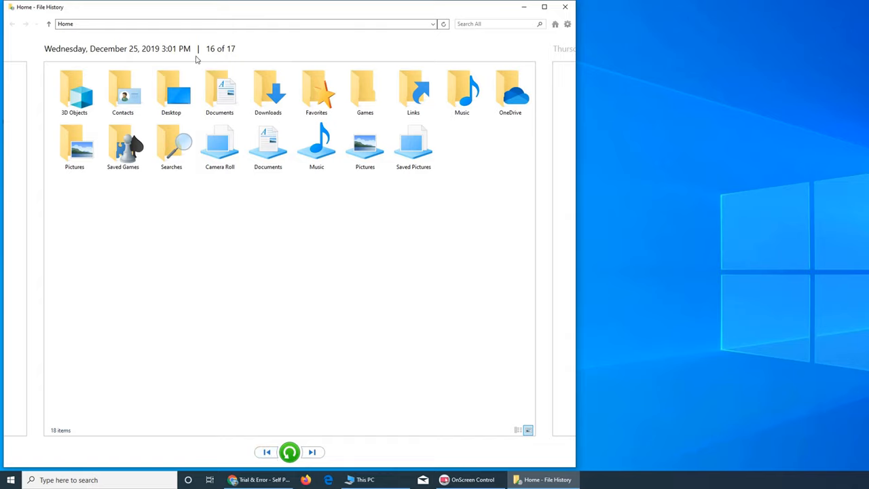
pyautogui.moveTo(171, 59)
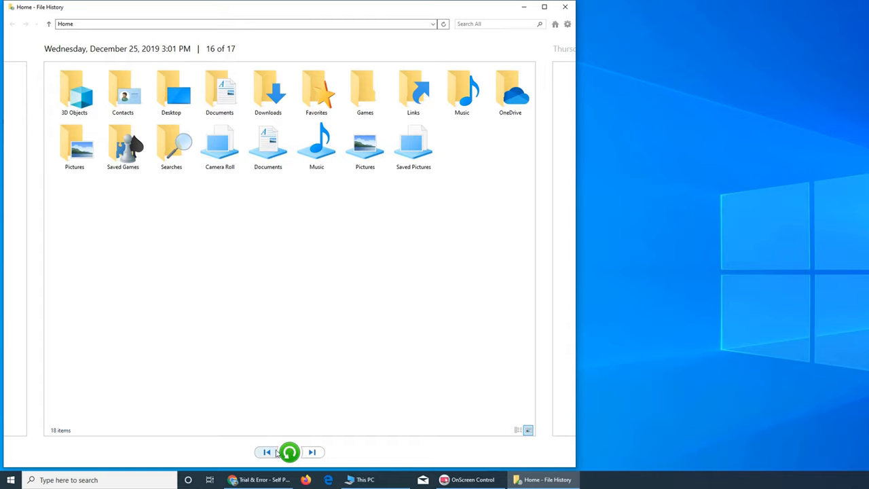
pyautogui.click(266, 452)
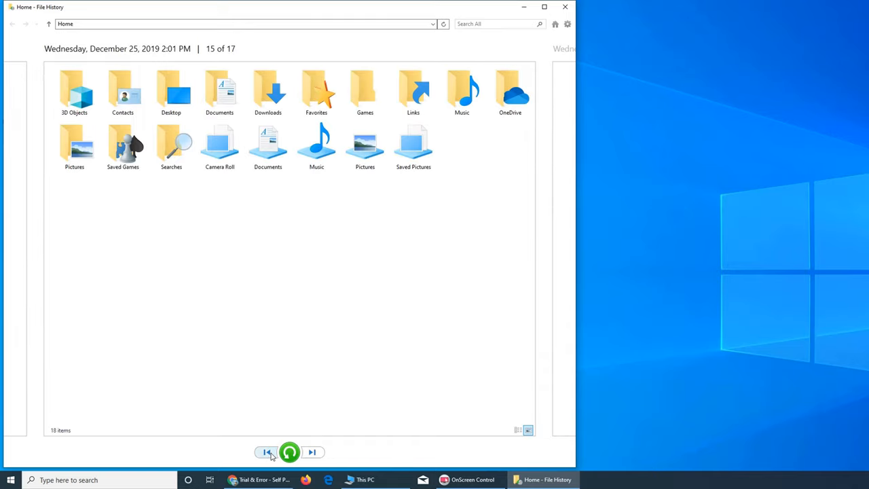
pyautogui.moveTo(220, 289)
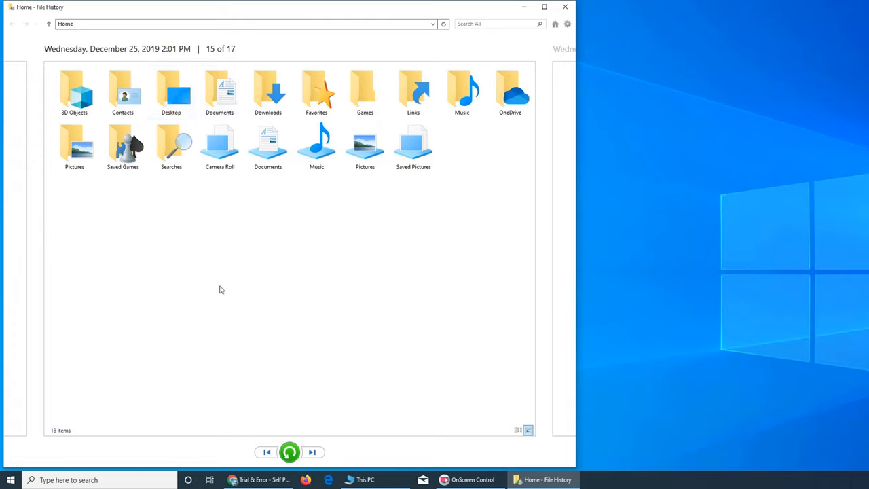
pyautogui.moveTo(252, 456)
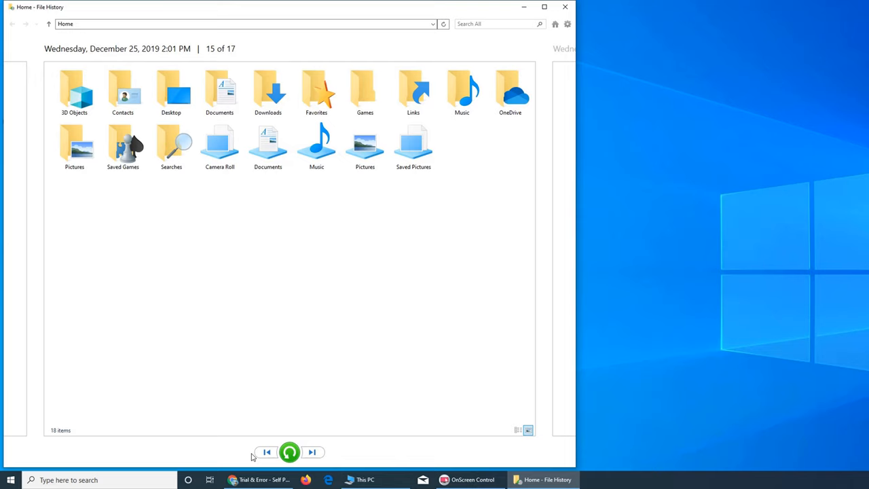
pyautogui.click(266, 451)
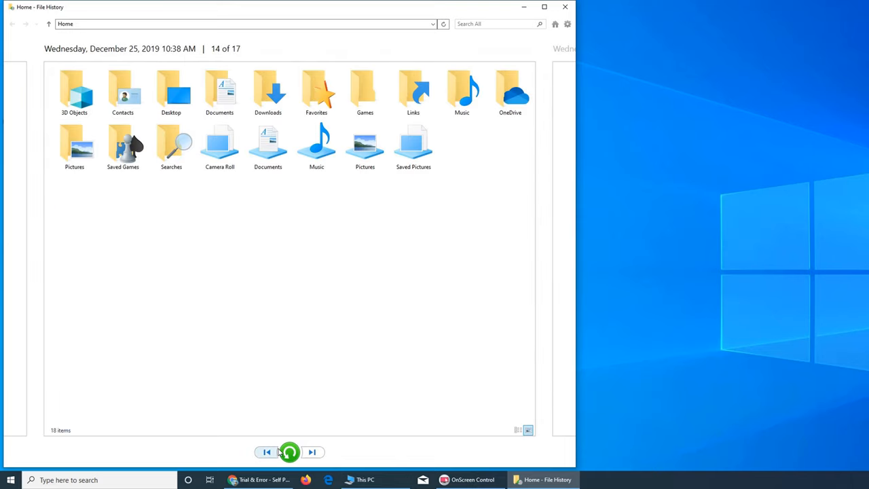
pyautogui.click(266, 451)
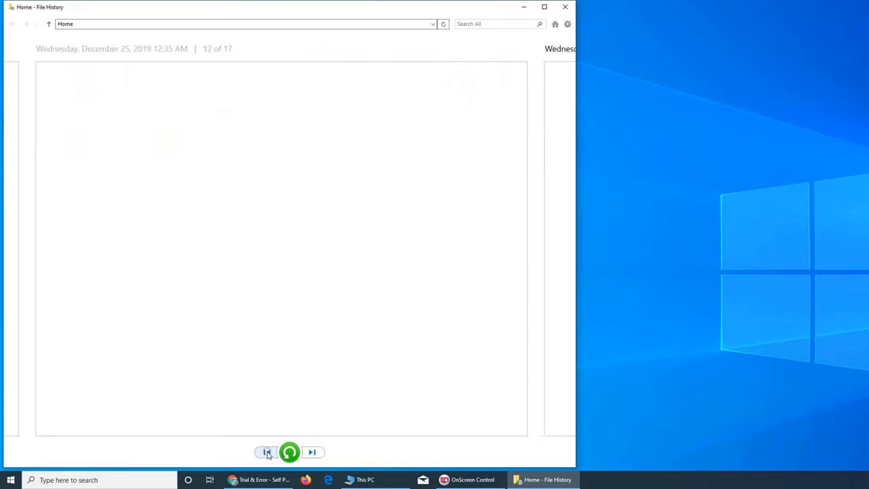
pyautogui.click(266, 452)
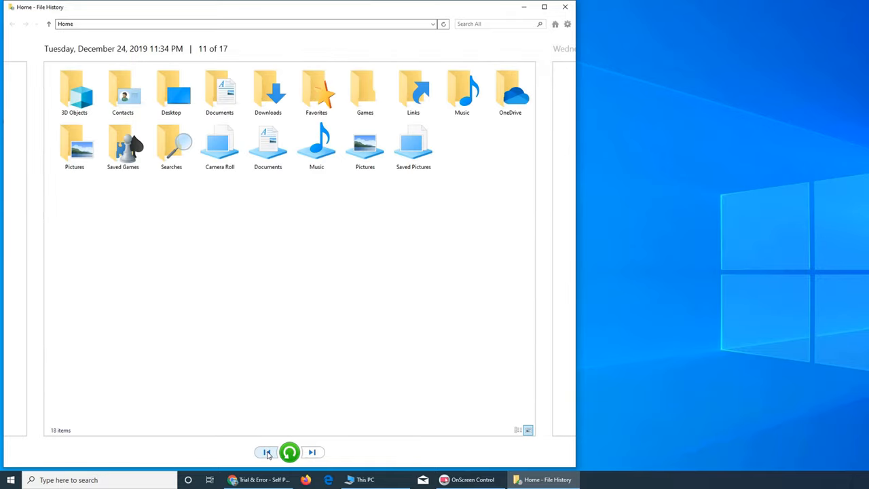
pyautogui.click(266, 452)
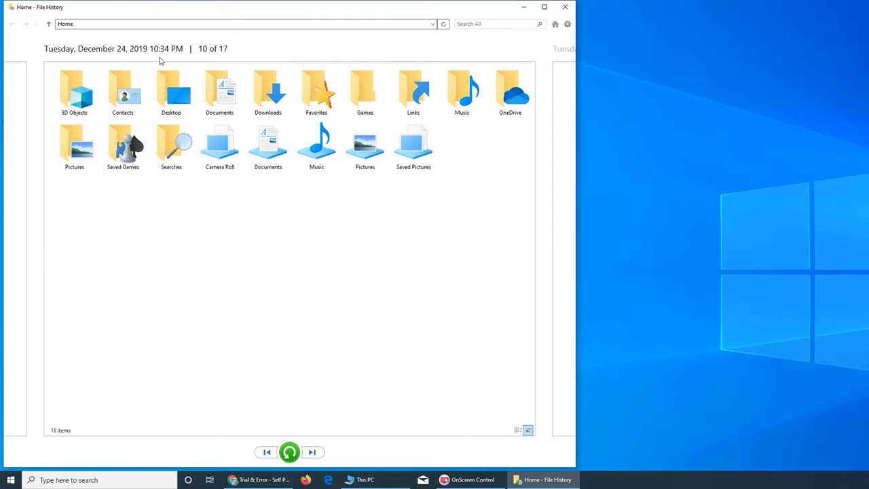
pyautogui.moveTo(304, 239)
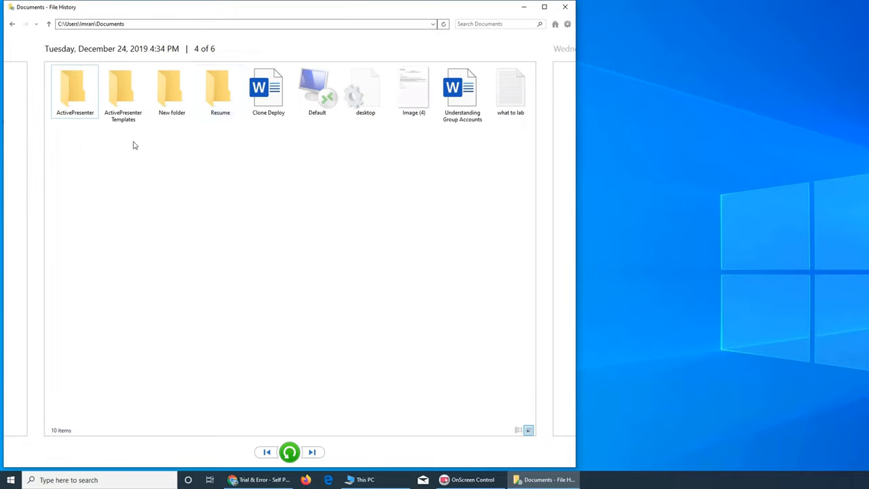
# Step: Preview the backed-up Understanding Group Accounts.docx from the December 24 Documents folder
pyautogui.click(461, 92)
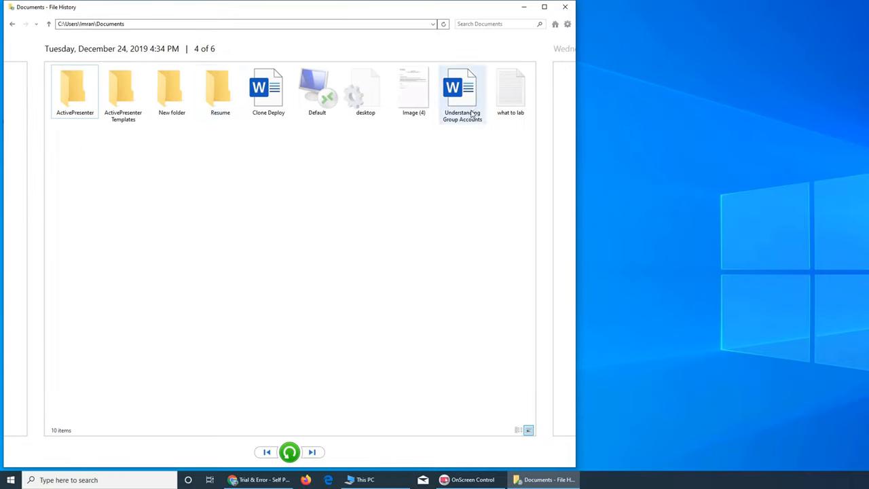
pyautogui.click(285, 177)
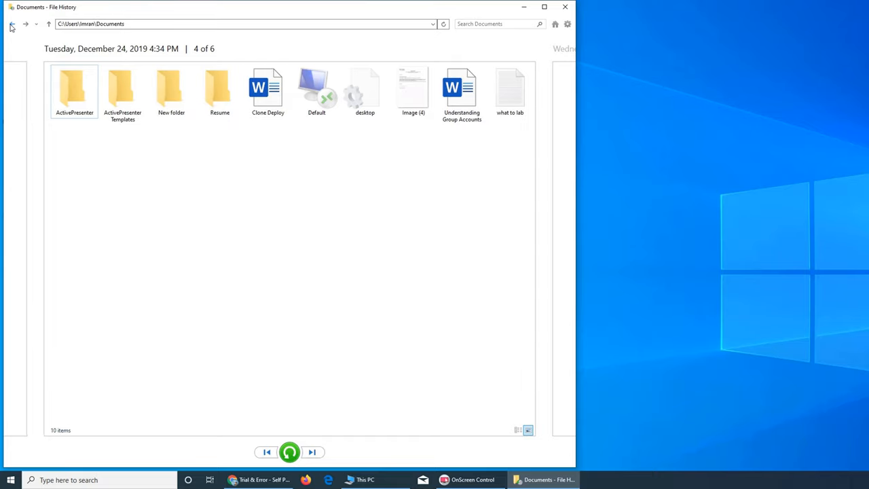
pyautogui.moveTo(464, 144)
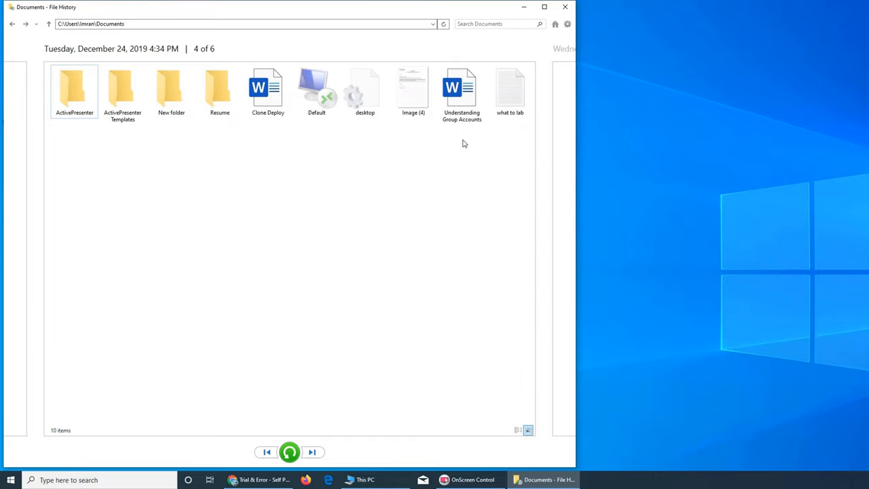
pyautogui.doubleClick(461, 93)
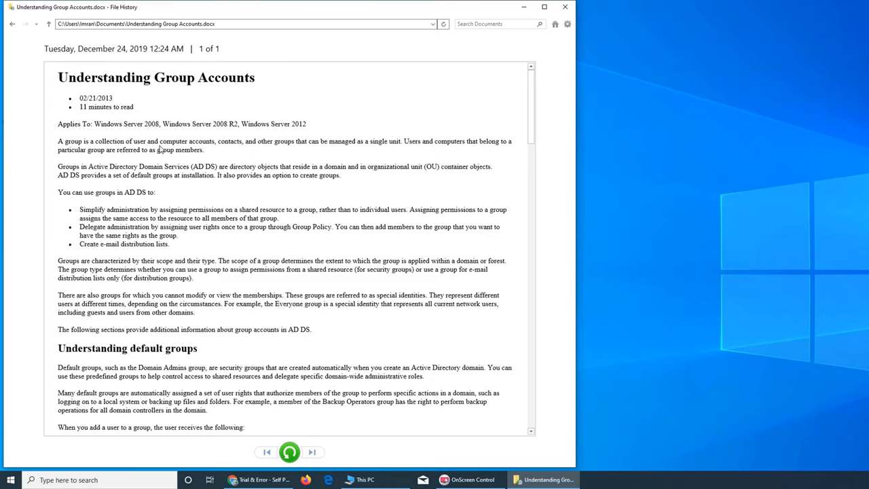
pyautogui.moveTo(361, 281)
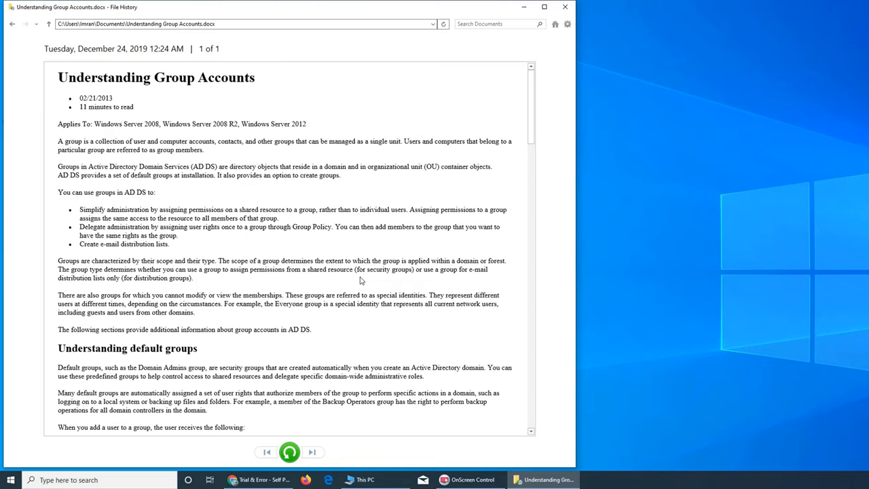
# Step: Scroll down through the Understanding Group Accounts document preview
pyautogui.scroll(-3)
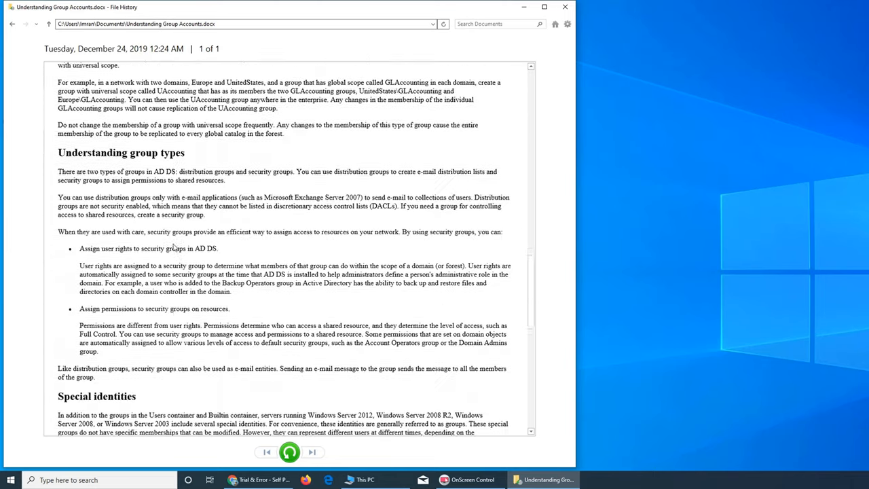
pyautogui.scroll(-3)
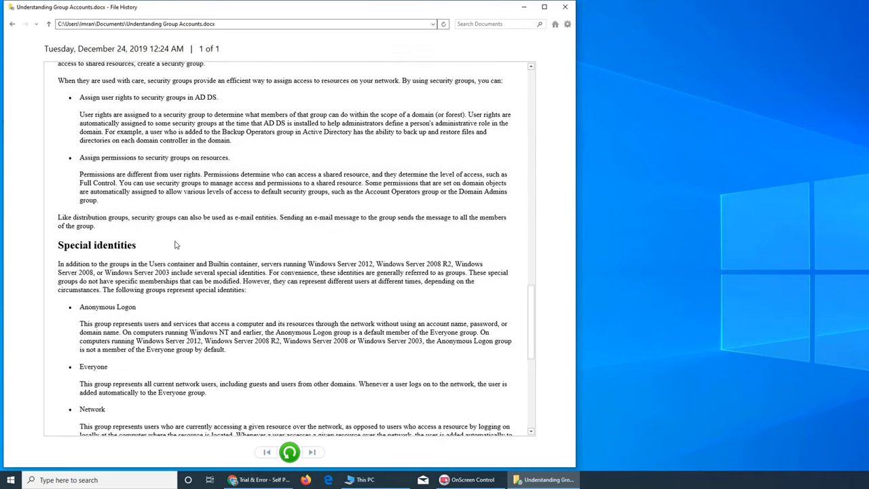
pyautogui.scroll(-3)
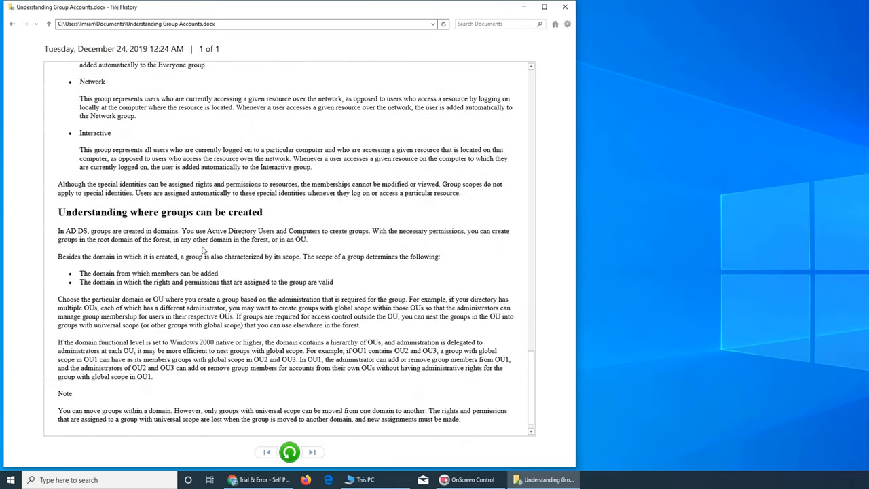
pyautogui.scroll(-3)
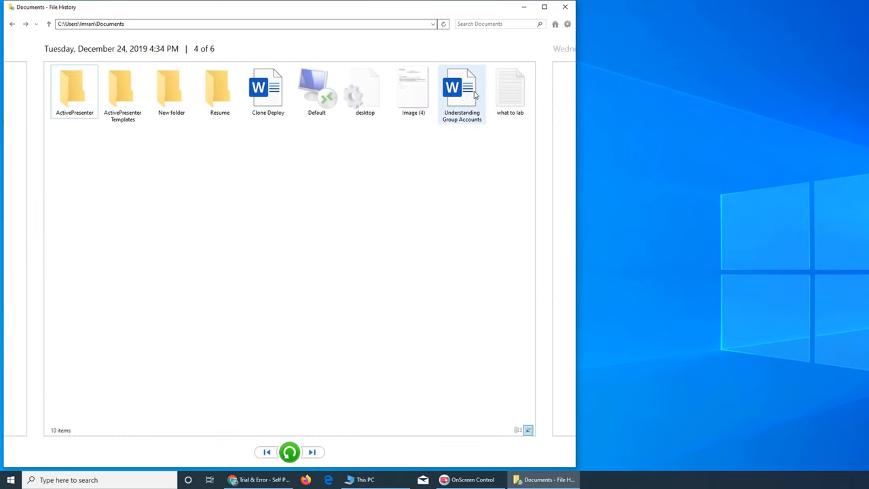
# Step: Select Understanding Group Accounts and restore it to its original location, leaving it selected
pyautogui.click(461, 92)
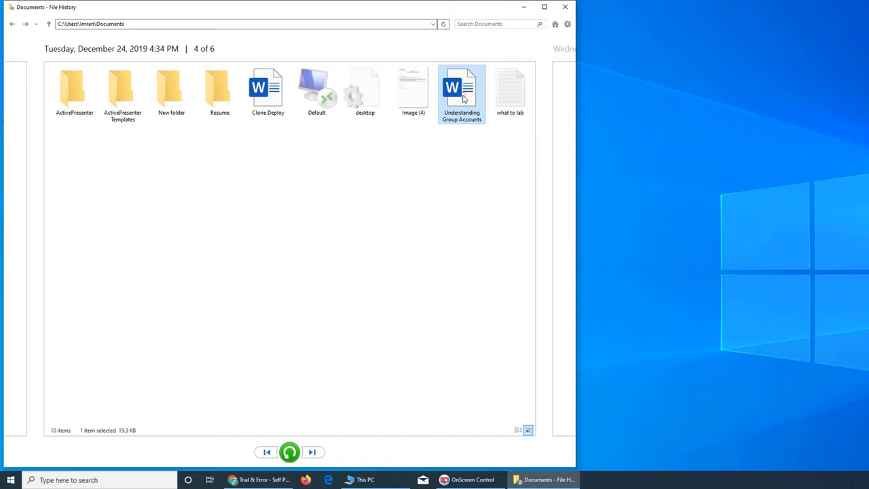
pyautogui.moveTo(462, 95)
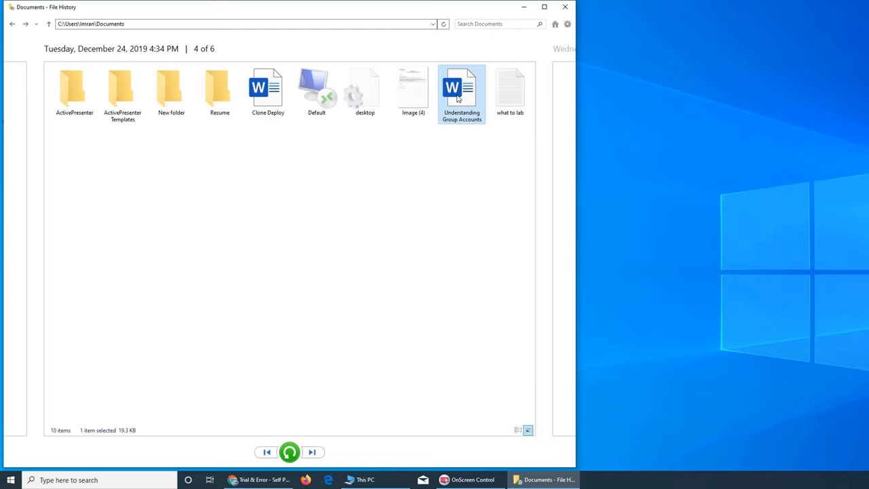
pyautogui.moveTo(461, 88)
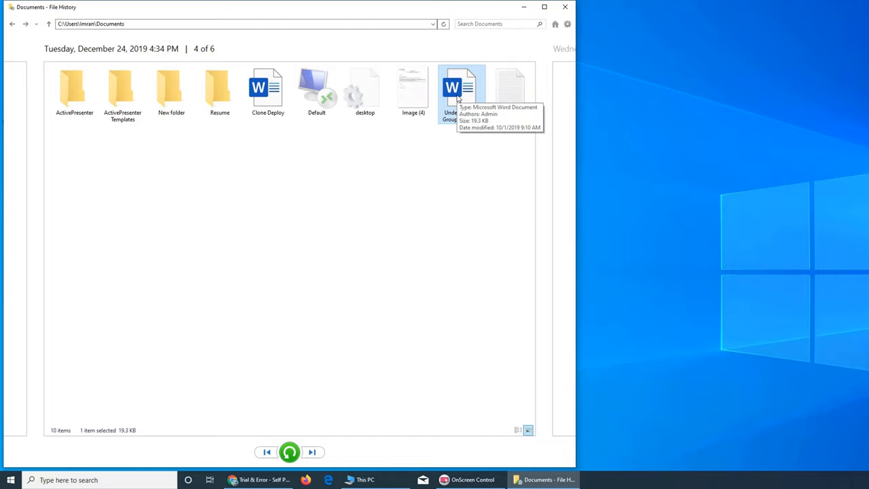
pyautogui.doubleClick(461, 88)
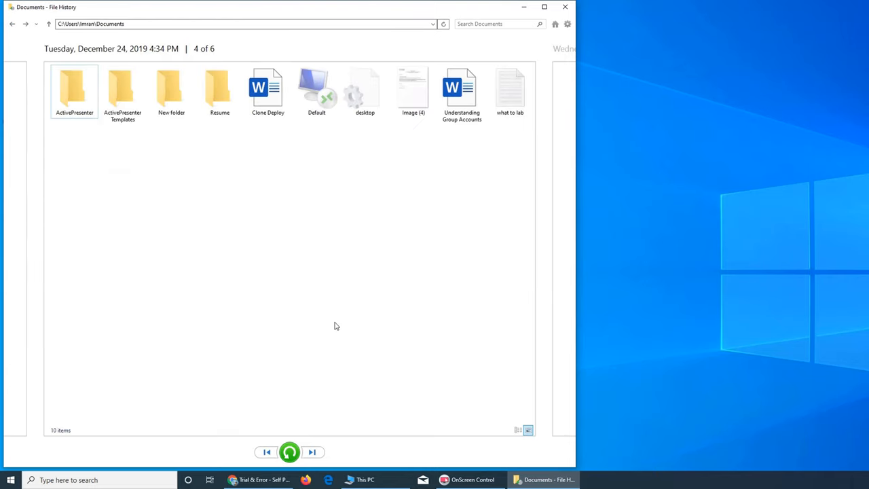
pyautogui.moveTo(332, 318)
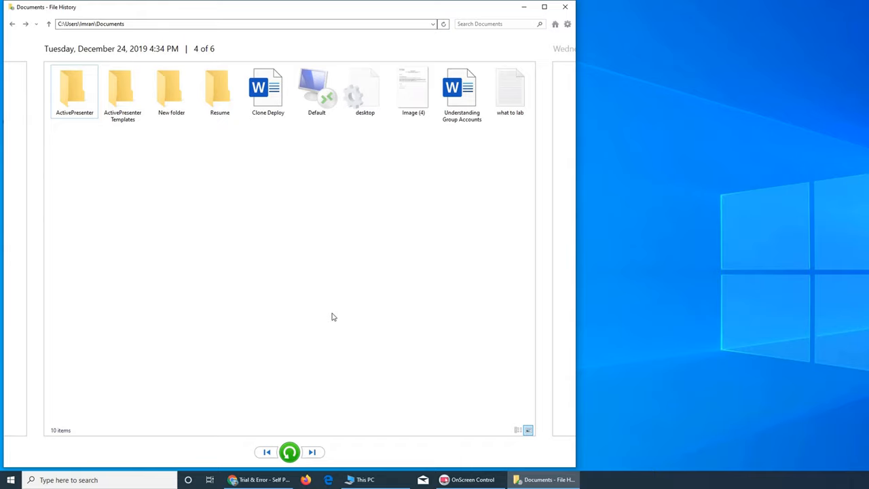
pyautogui.click(461, 92)
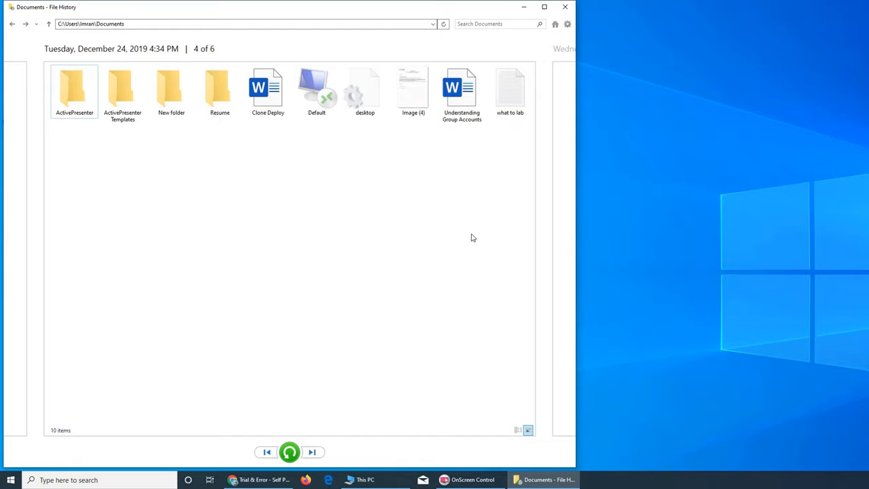
pyautogui.moveTo(289, 451)
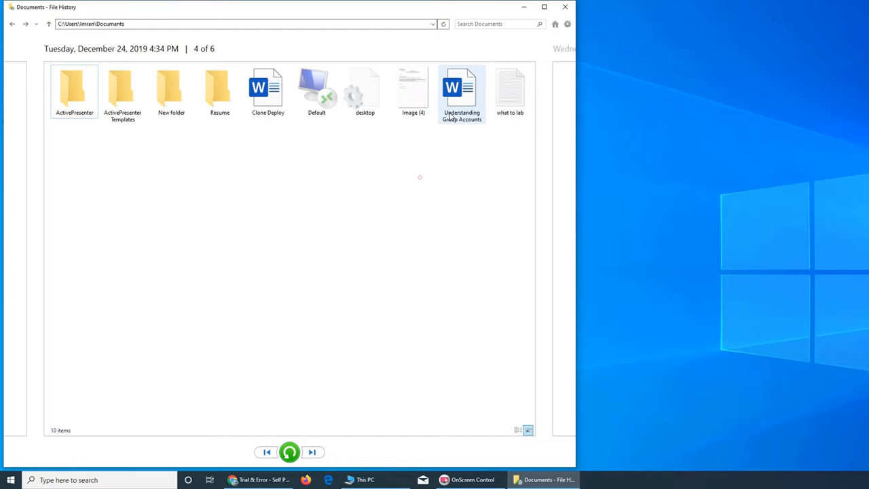
pyautogui.click(461, 92)
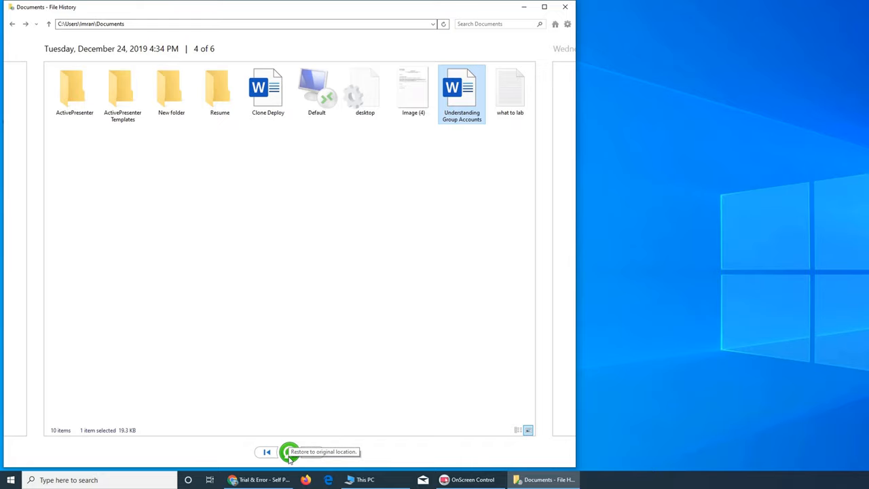
pyautogui.click(289, 450)
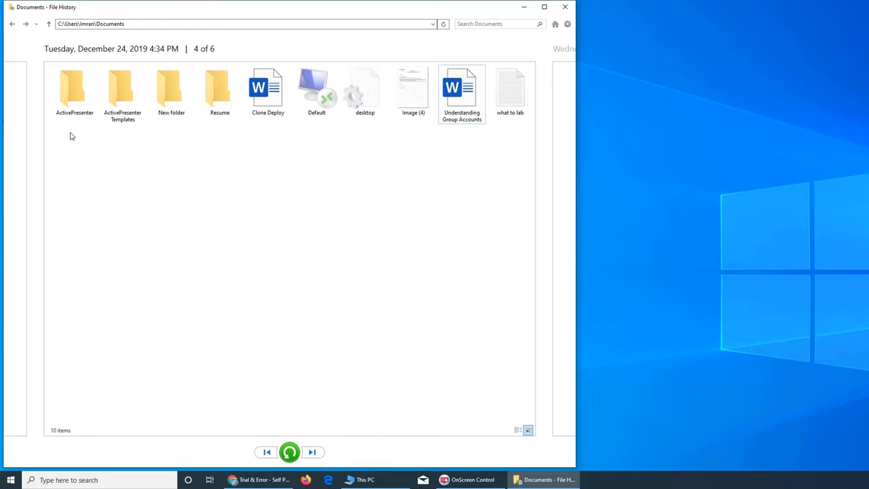
pyautogui.moveTo(285, 155)
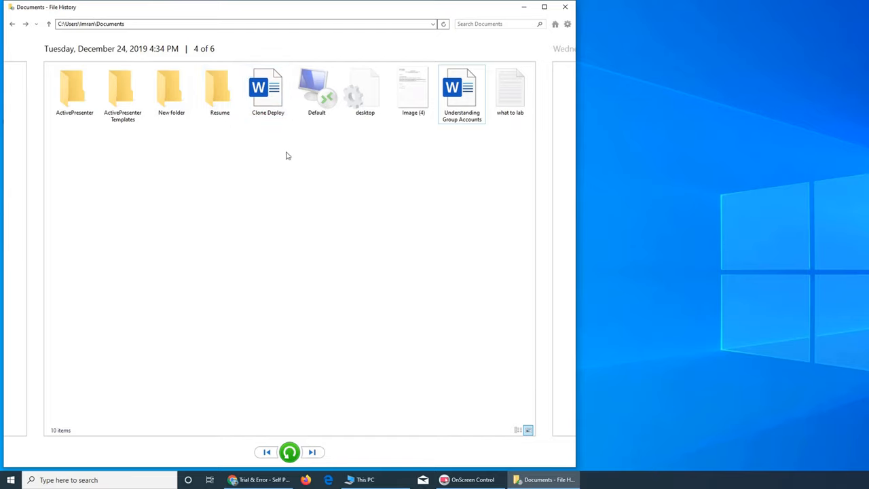
pyautogui.click(461, 92)
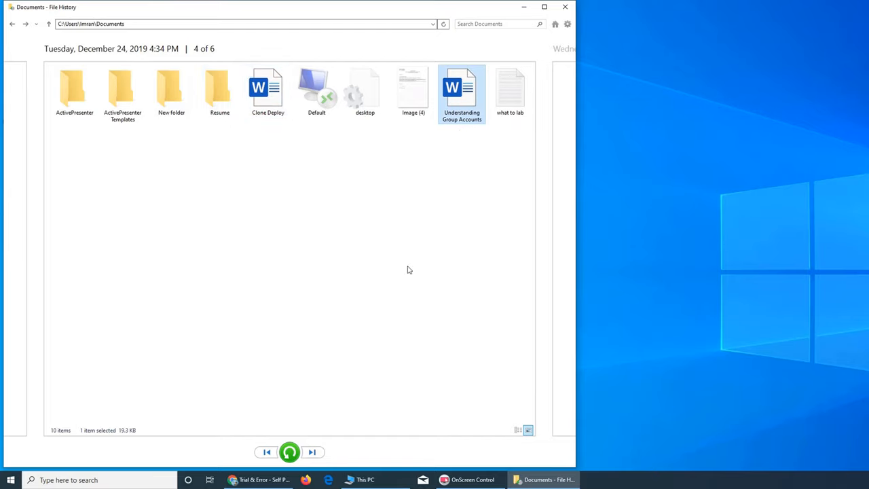
pyautogui.moveTo(483, 111)
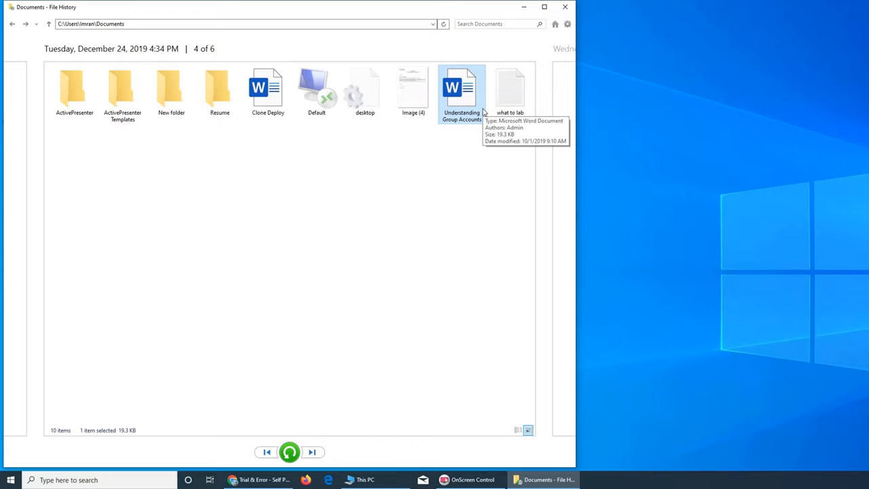
pyautogui.moveTo(486, 138)
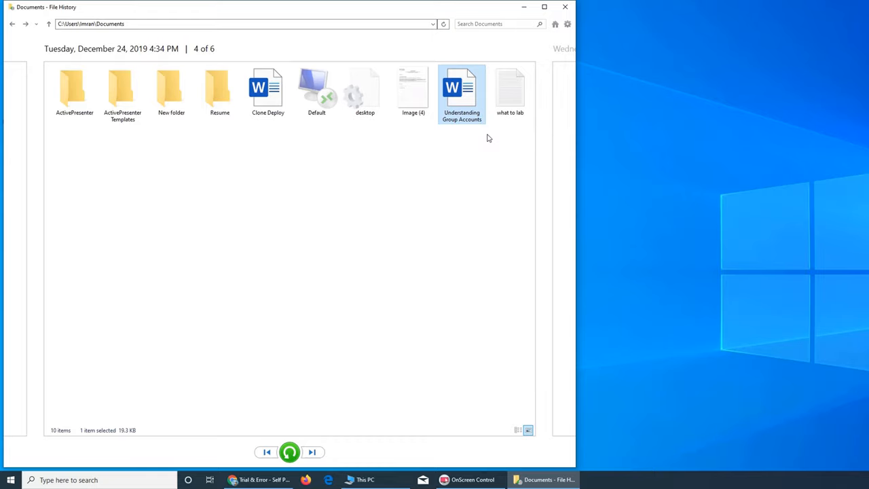
pyautogui.moveTo(434, 290)
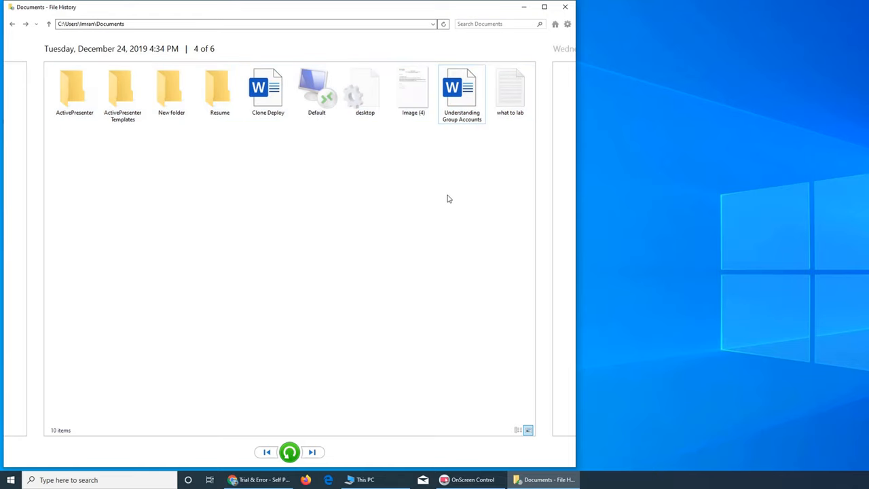
pyautogui.moveTo(388, 217)
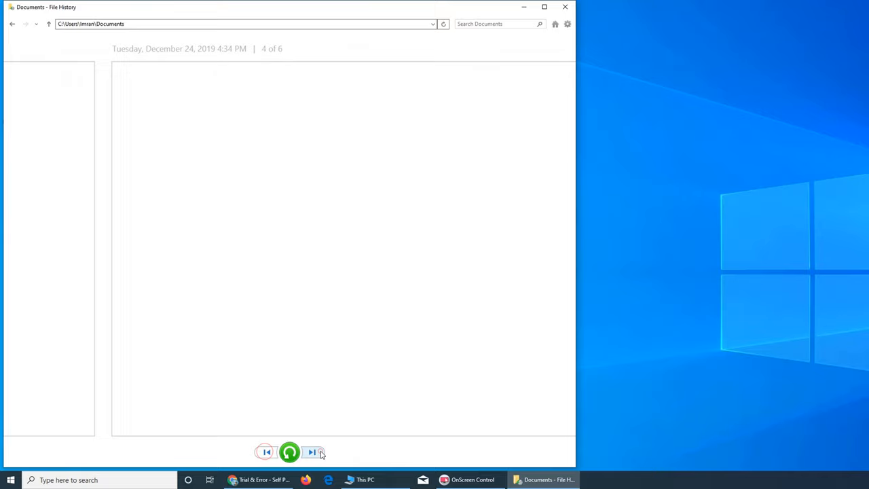
# Step: View the earlier 1:37 AM Documents backup, close File History and return to the YouTube channel
pyautogui.click(266, 452)
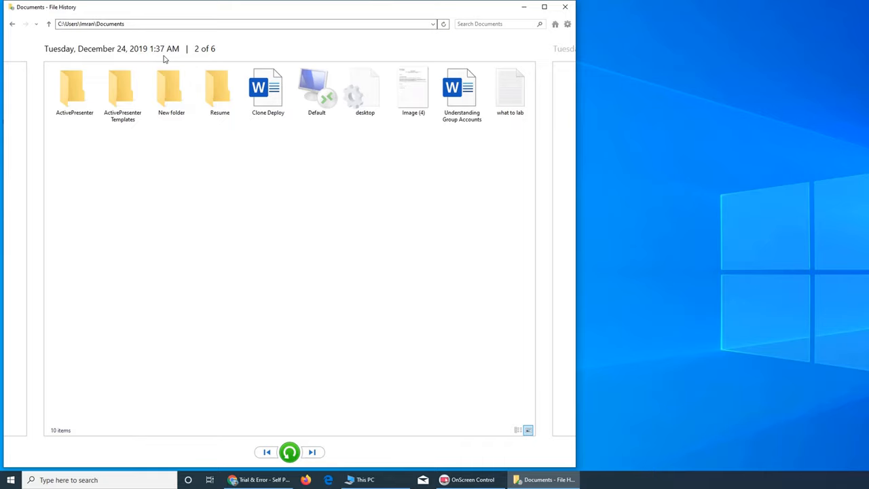
pyautogui.moveTo(442, 184)
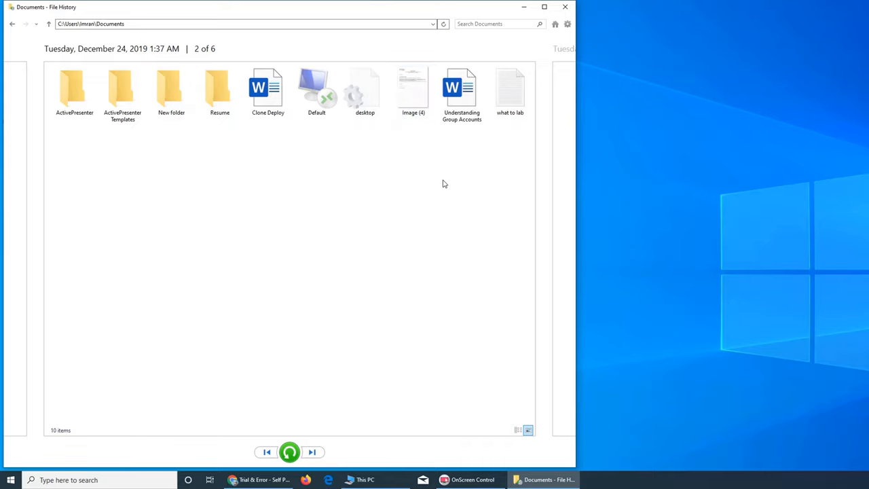
pyautogui.moveTo(537, 5)
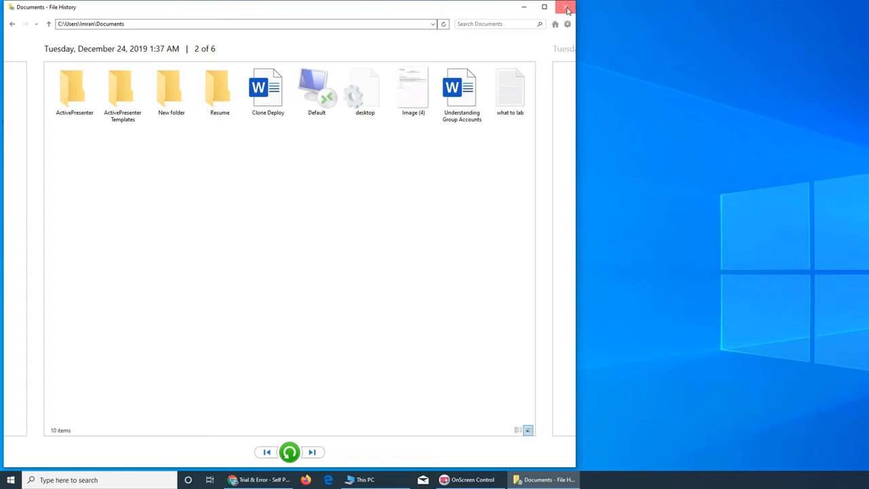
pyautogui.click(568, 8)
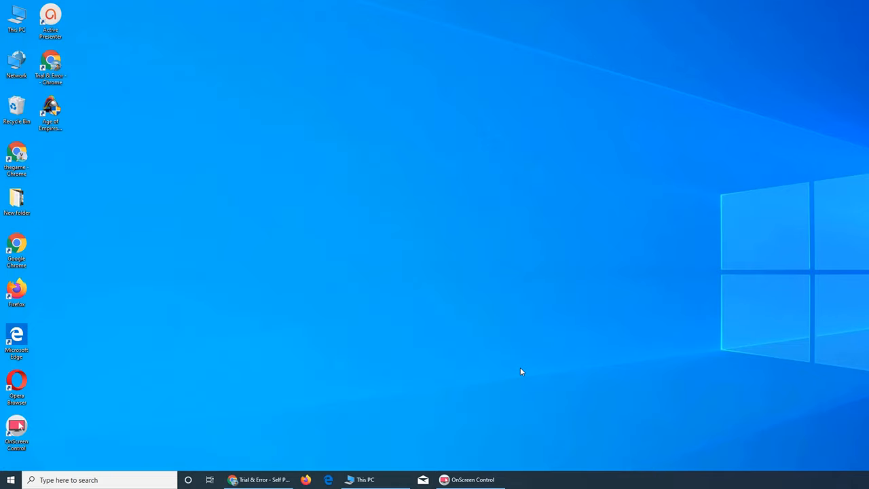
pyautogui.click(258, 479)
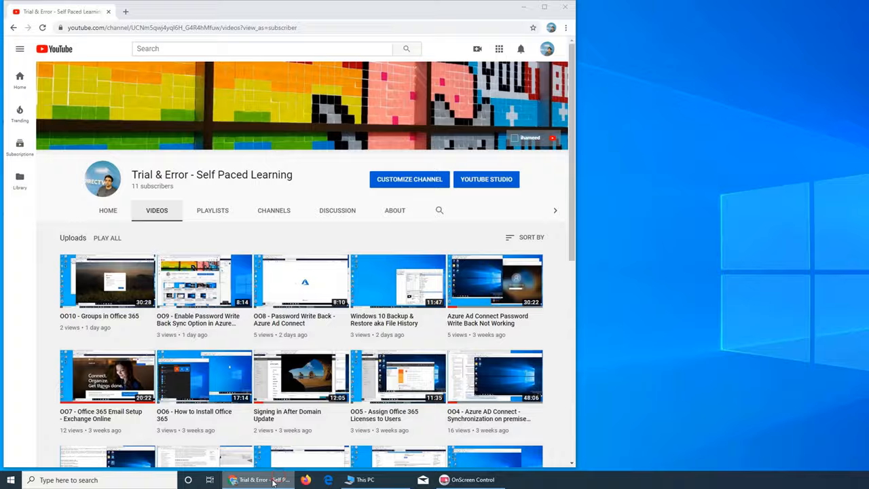